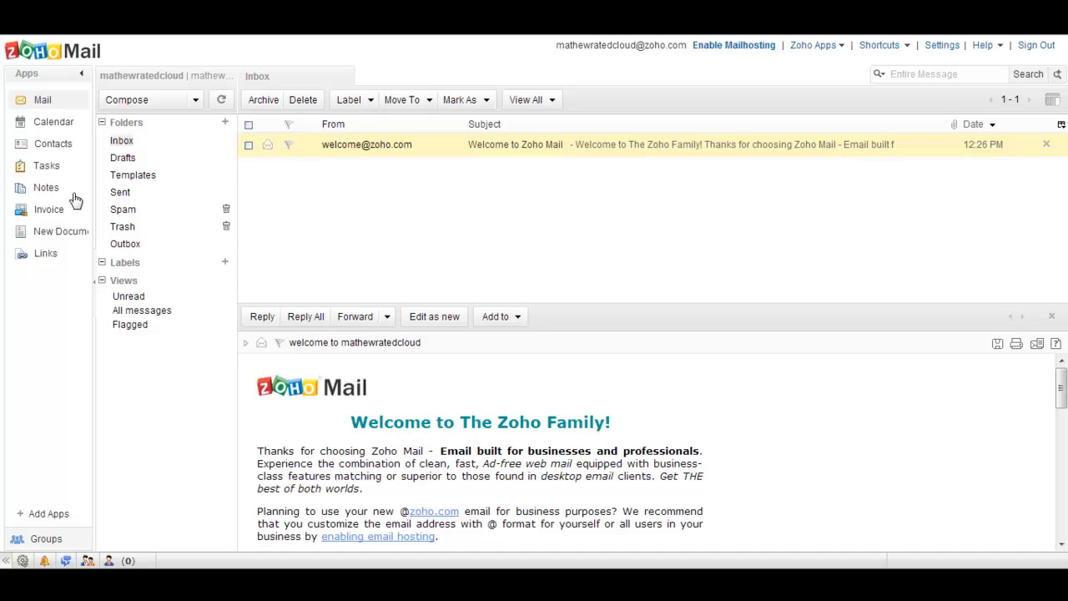
Launch Zoho Invoice from the Zoho Mail Apps sidebar to show its dashboard
left_click(48, 210)
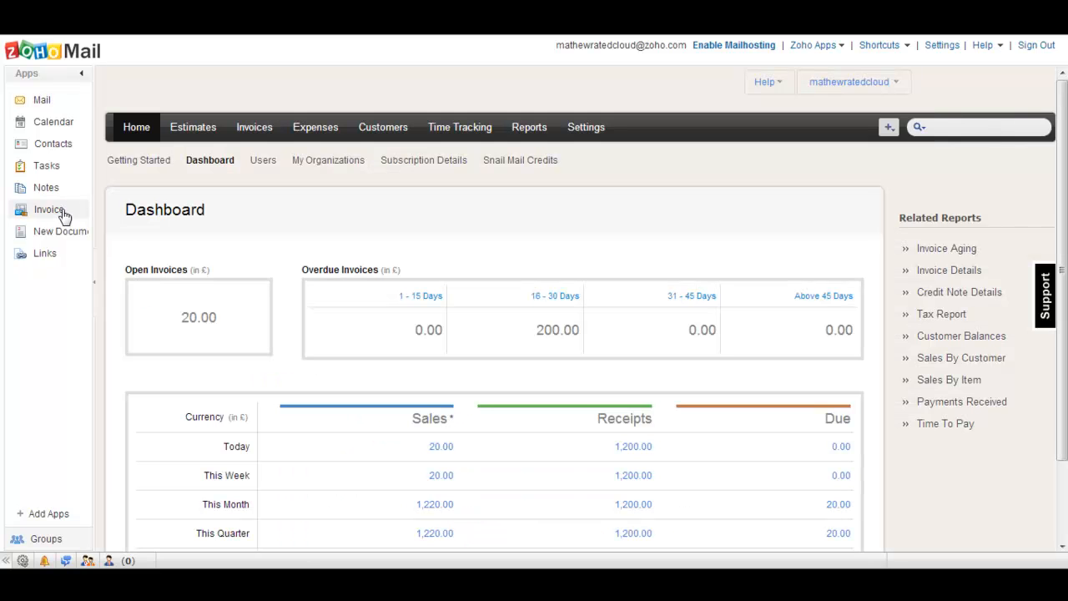
Collapse the Apps sidebar so the Invoice dashboard's sales summary fills the window
left_click(80, 74)
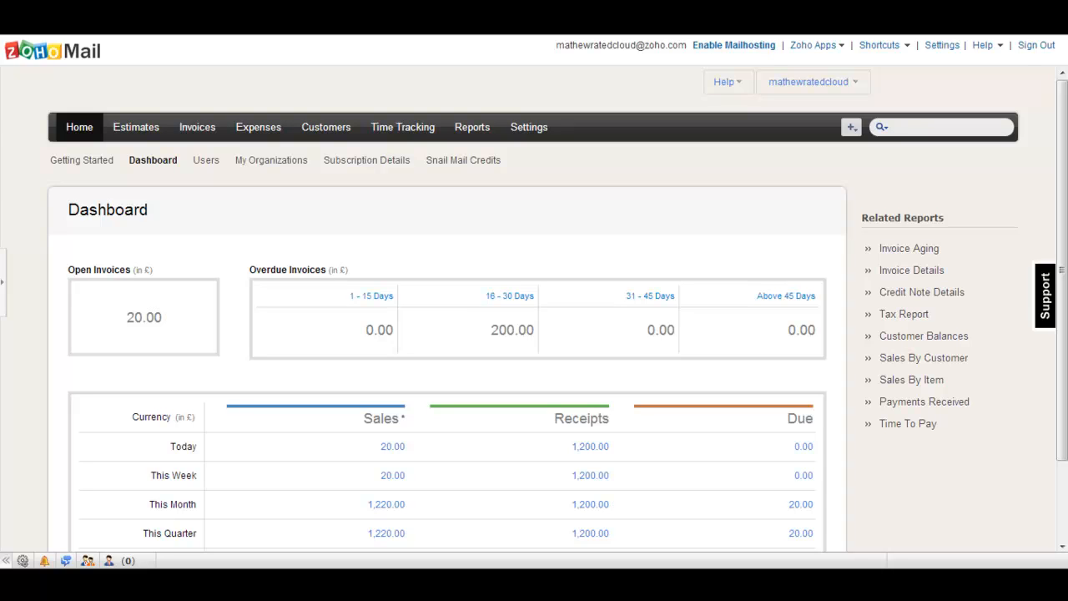
mouse_move(207, 160)
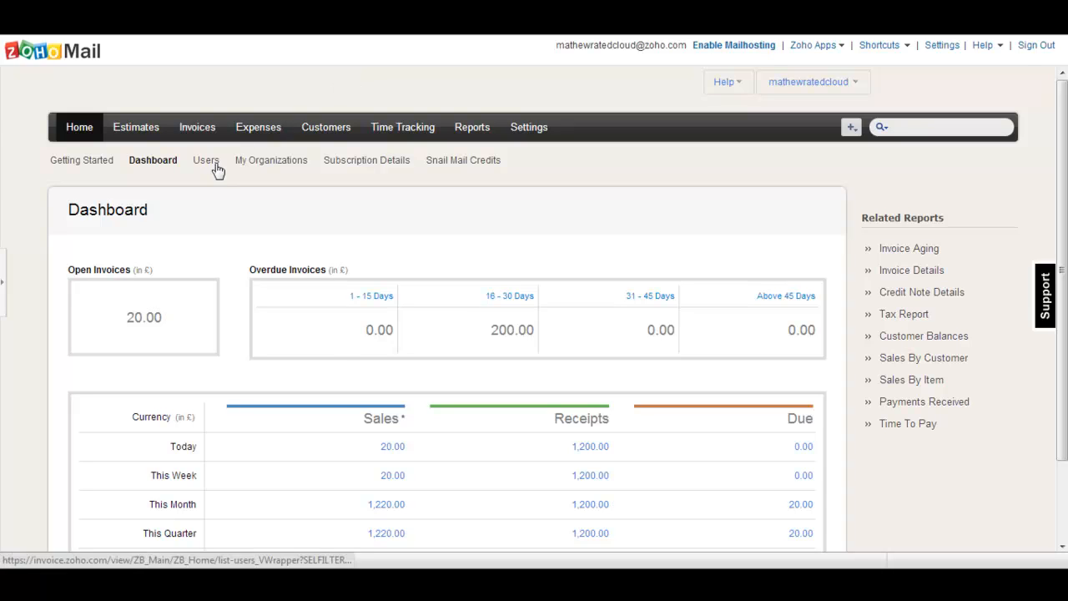
Visit Users, My Organizations, Subscription Details and Snail Mail Credits under Home
left_click(205, 161)
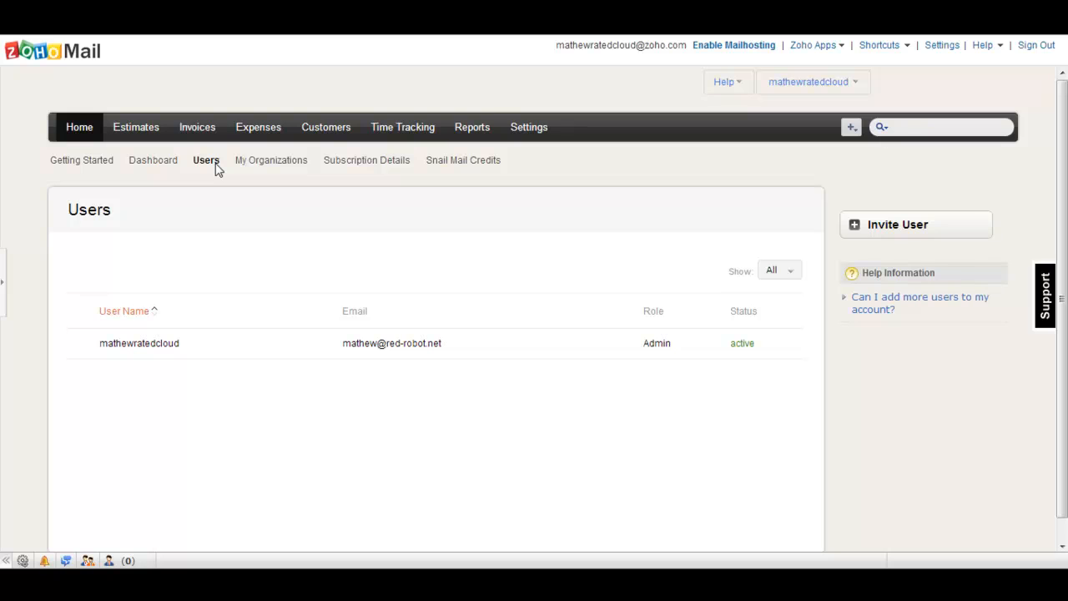
left_click(270, 160)
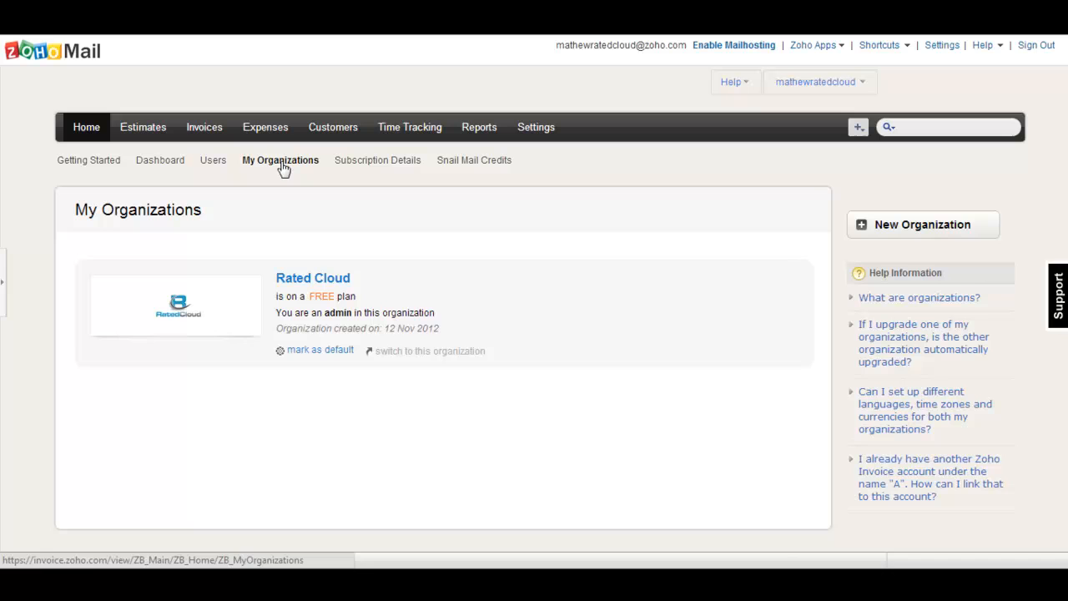
left_click(377, 161)
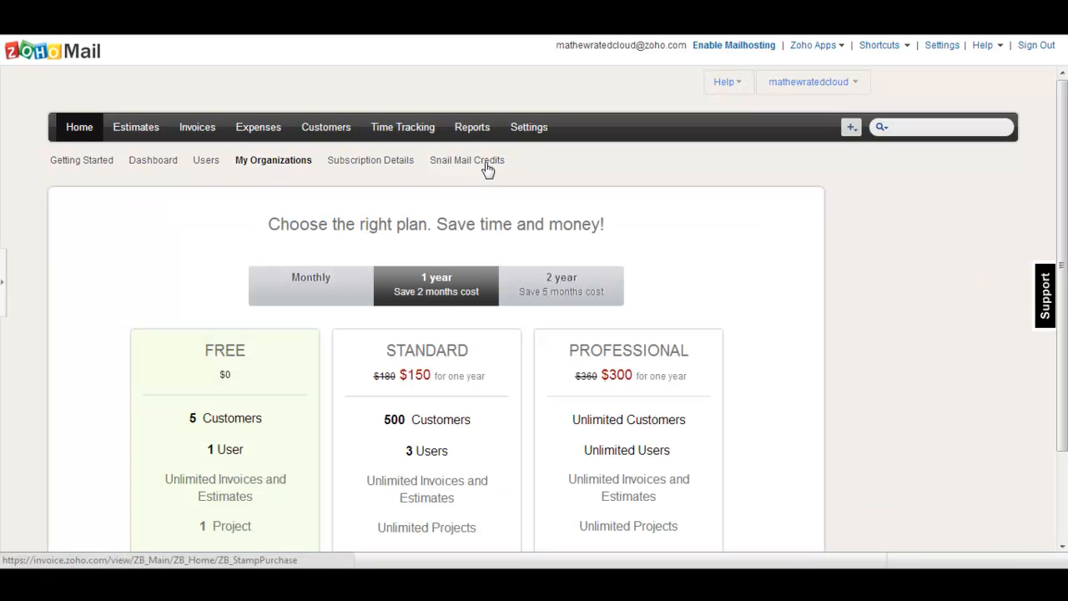
left_click(467, 160)
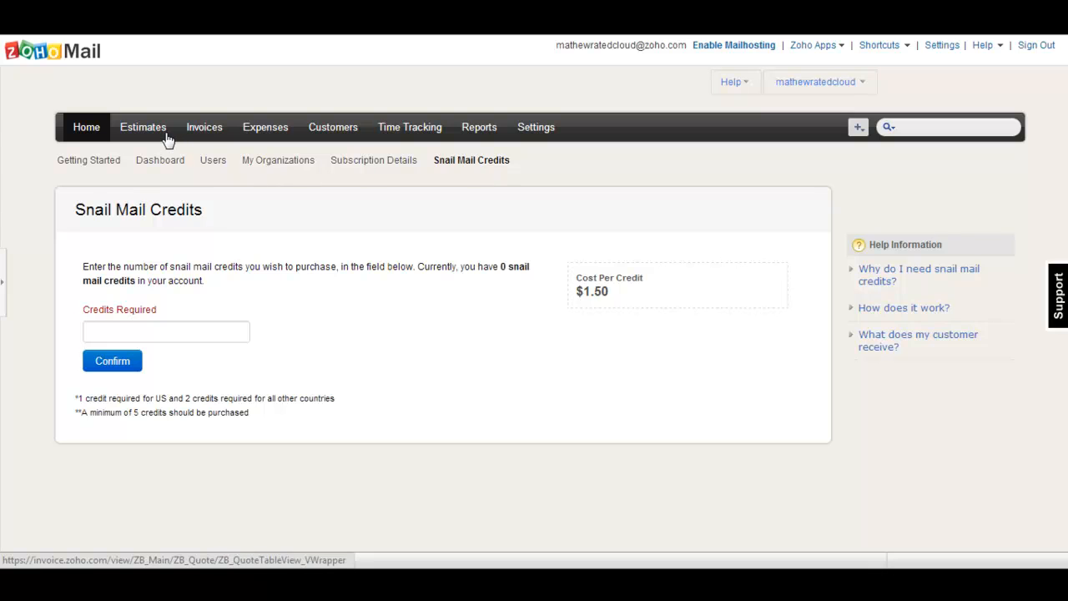
View the Estimates list (EST-1, EST-2), then the three-invoice Invoices list
left_click(144, 127)
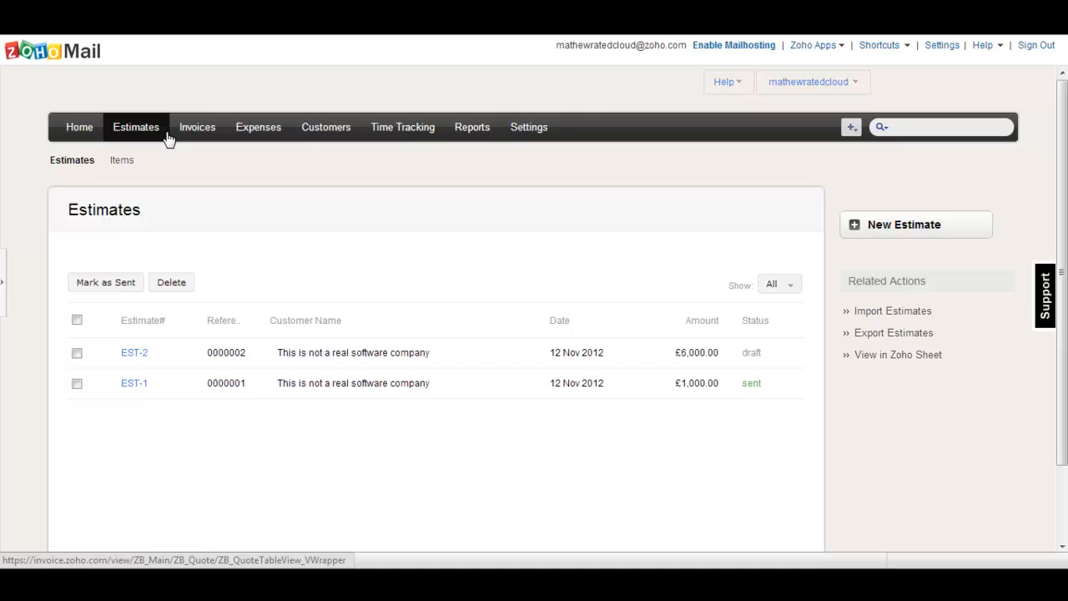
left_click(197, 127)
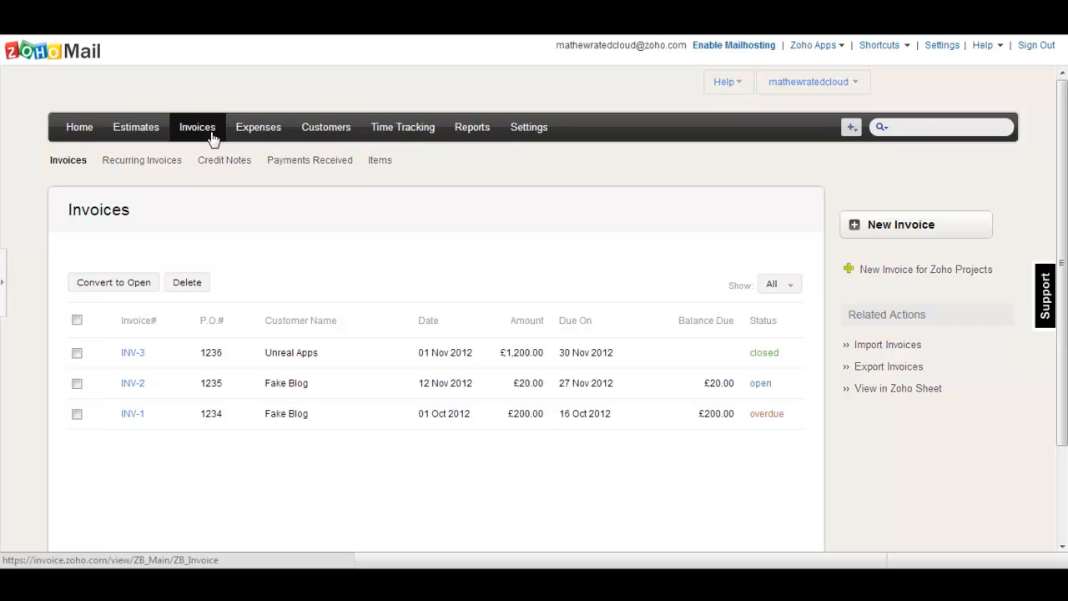
mouse_move(270, 137)
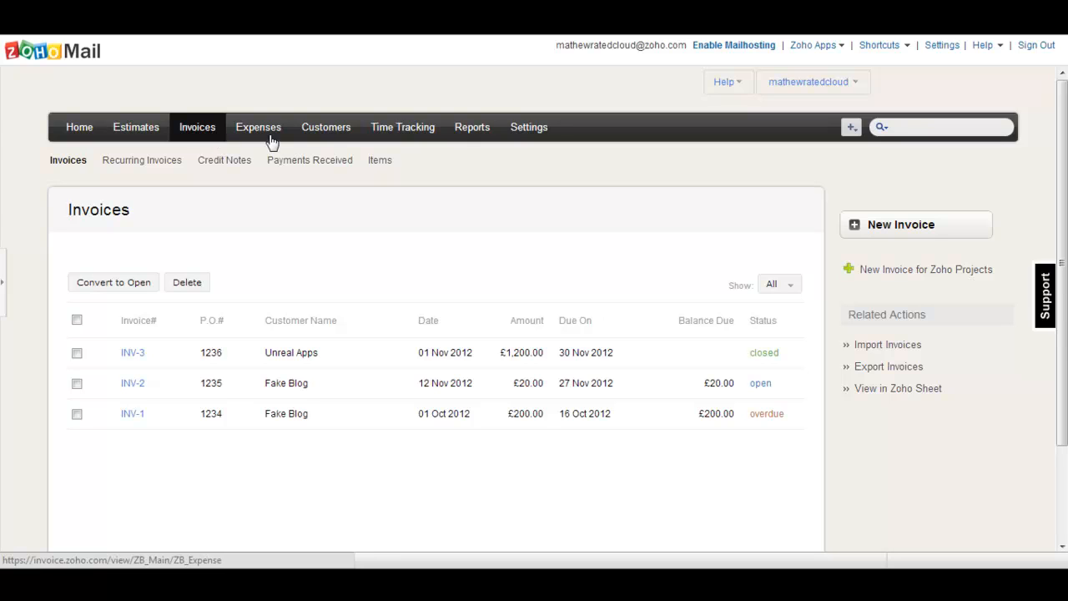
Visit Expenses, Customers, Time Tracking projects, Reports, then the Settings overview
left_click(257, 127)
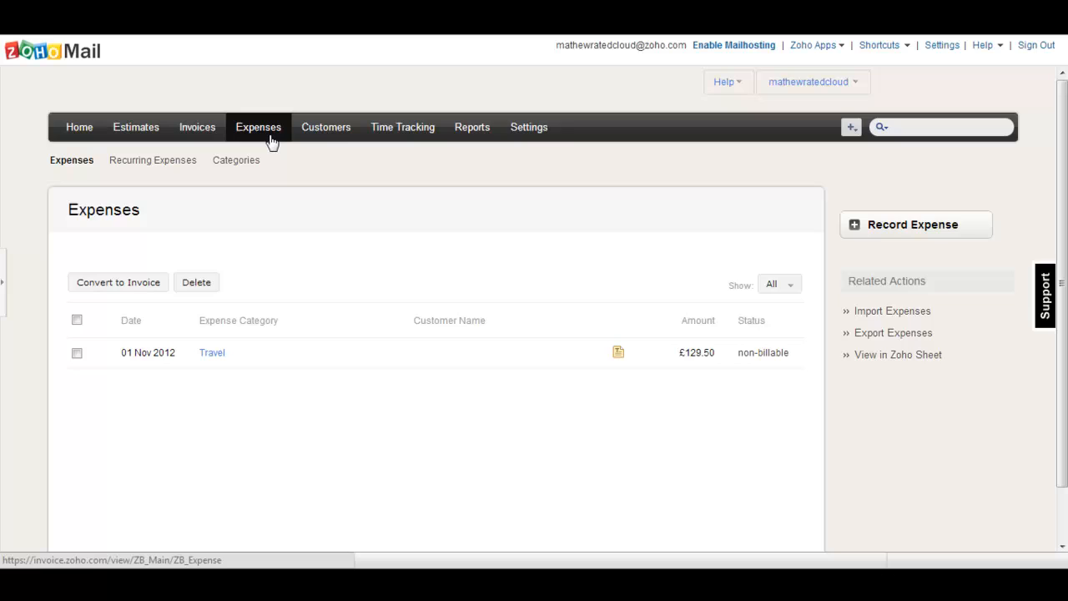
left_click(326, 127)
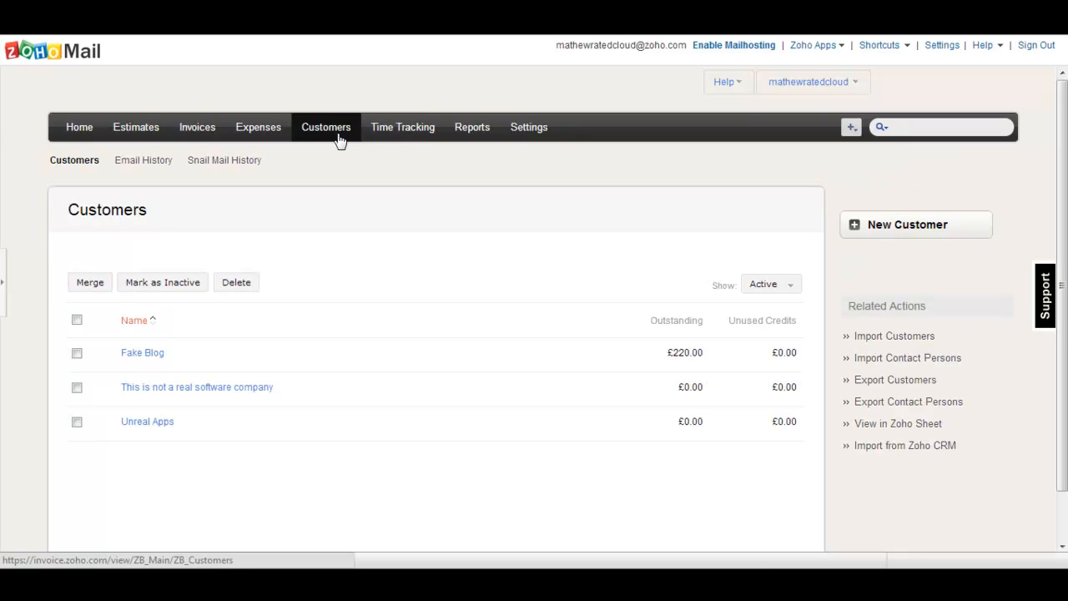
left_click(402, 127)
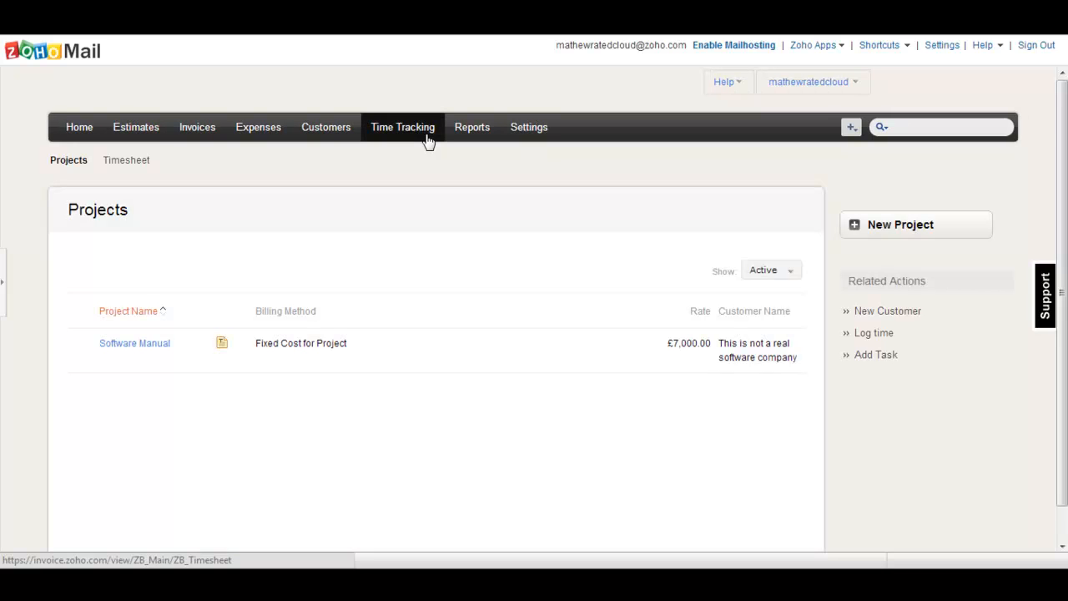
left_click(472, 127)
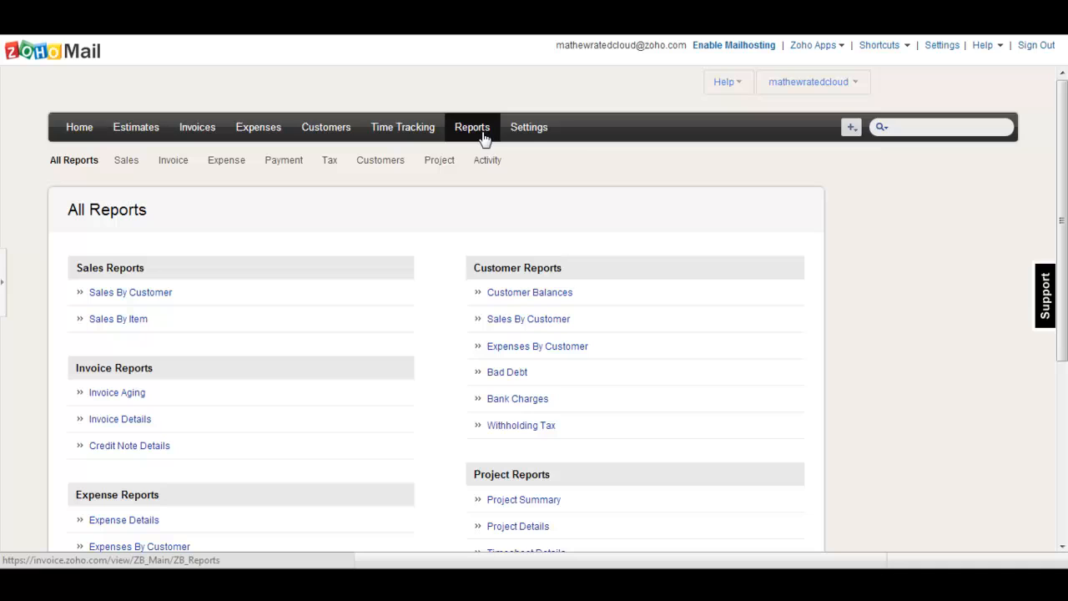
left_click(529, 127)
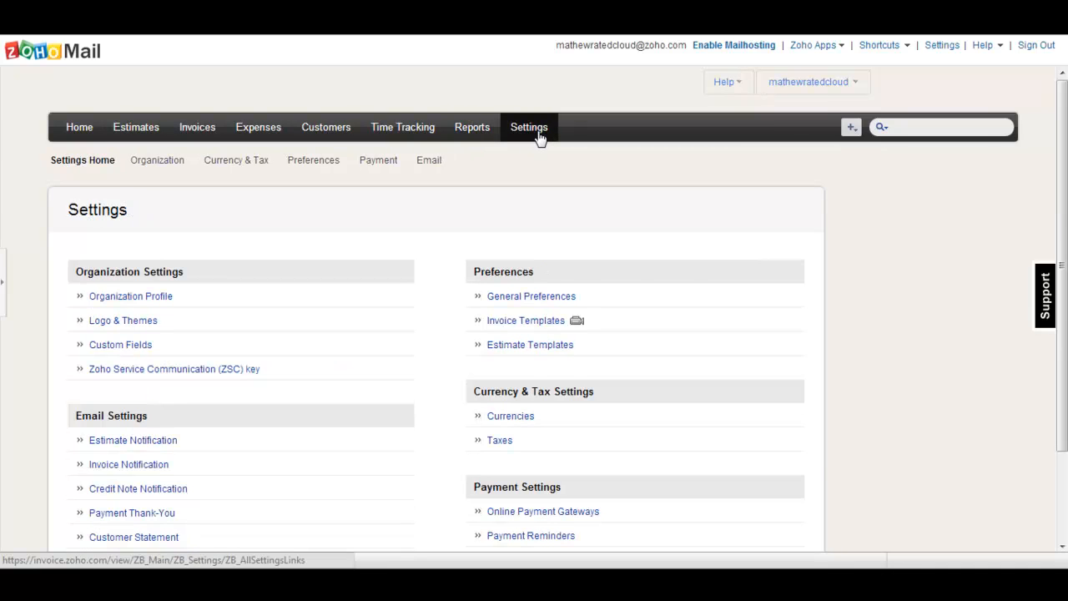